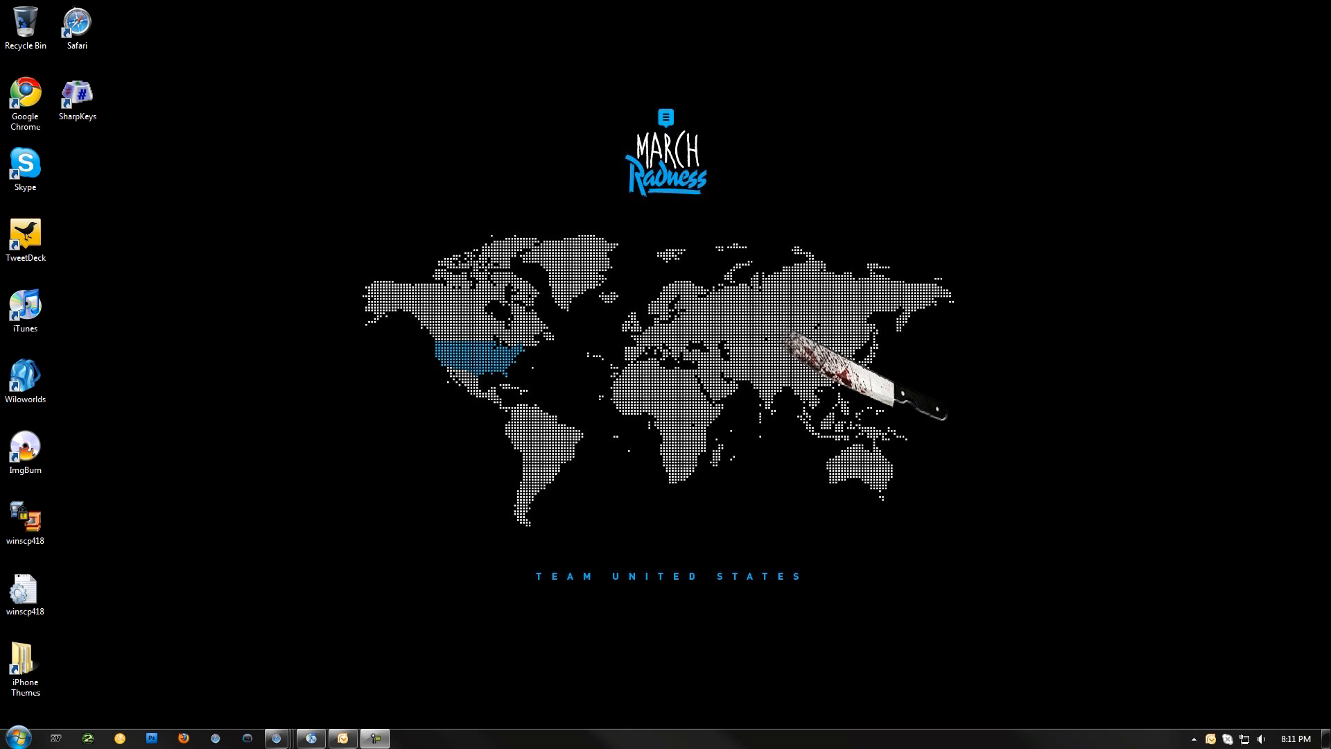
mouse_move(155, 61)
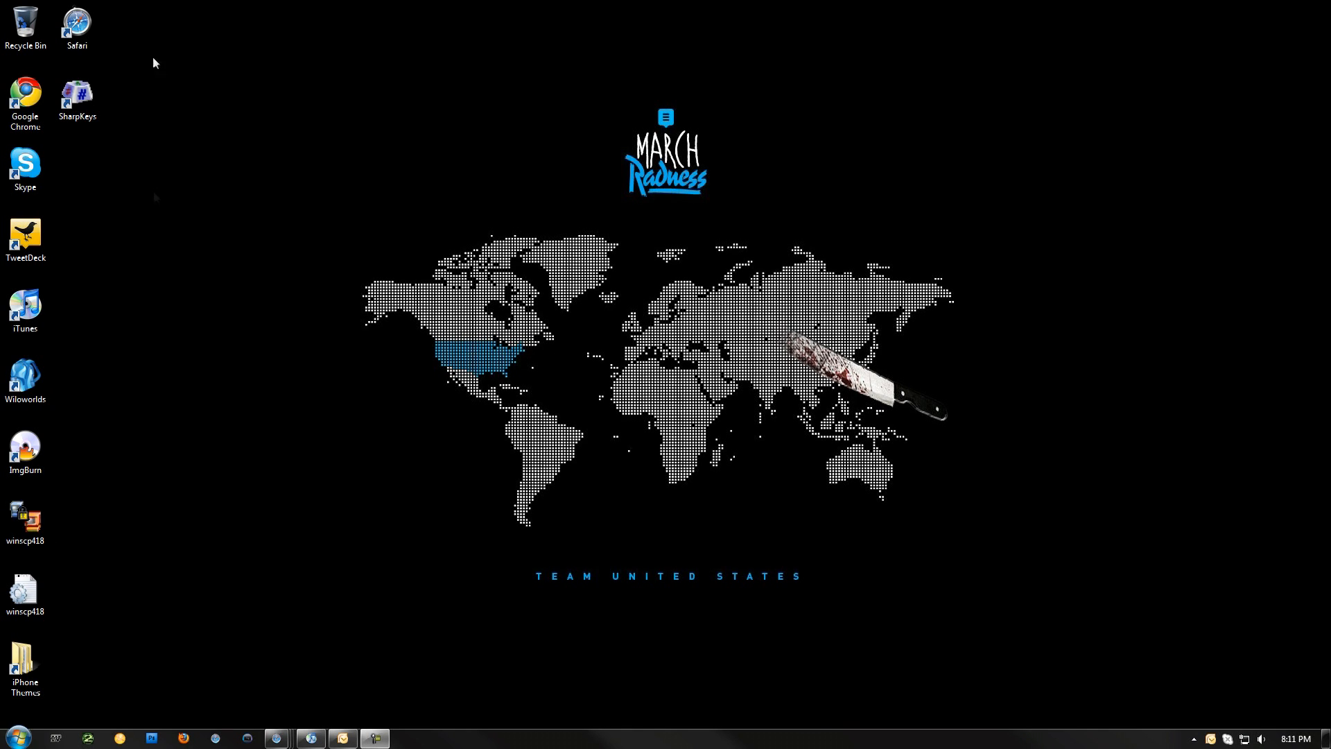
Launch SharpKeys to view the F10 Mute, F11 Volume Down and F12 Volume Up mappings
left_click(76, 96)
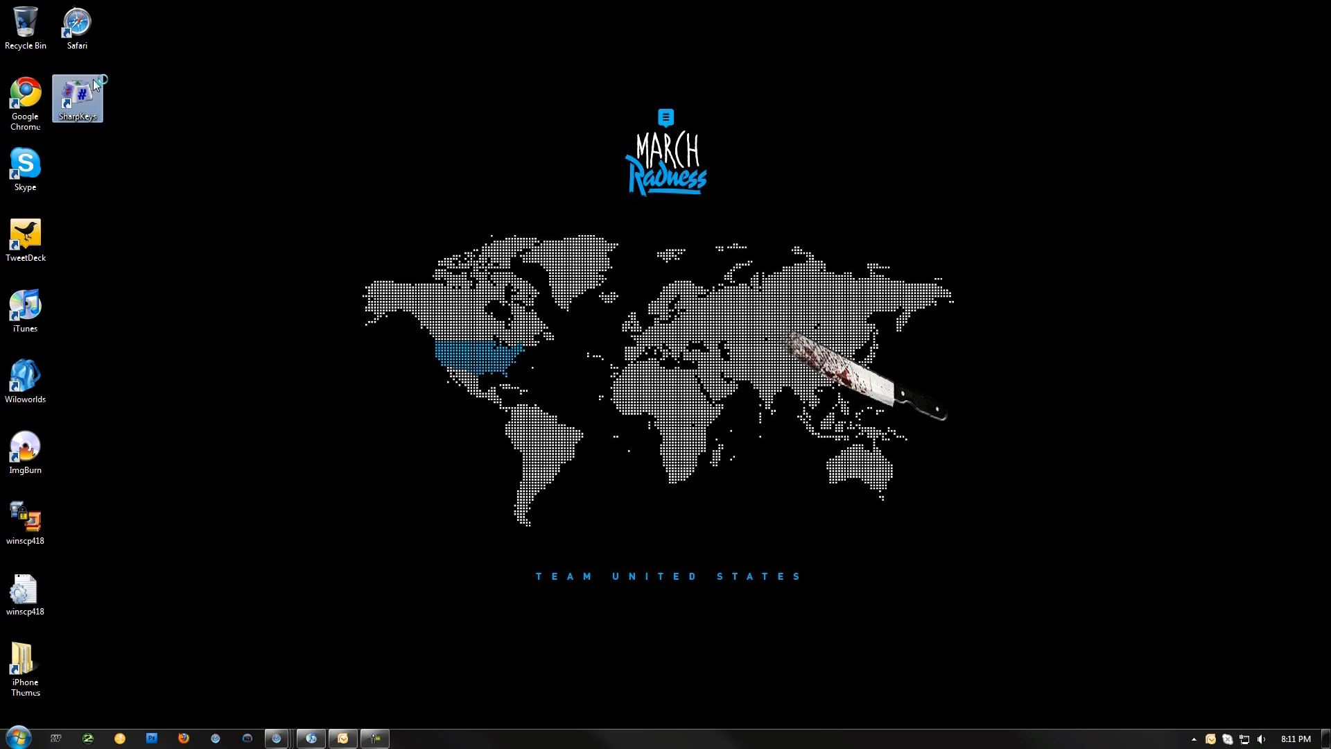
double_click(76, 98)
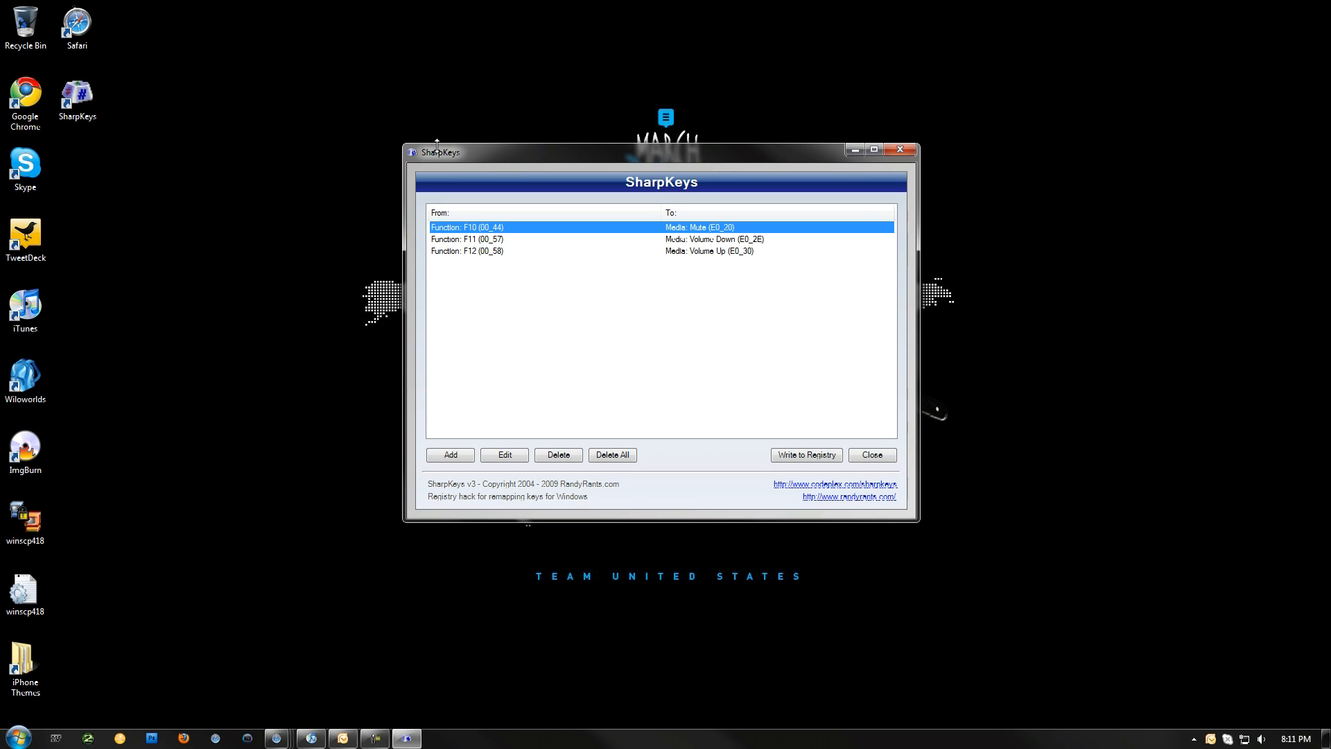
left_click(488, 280)
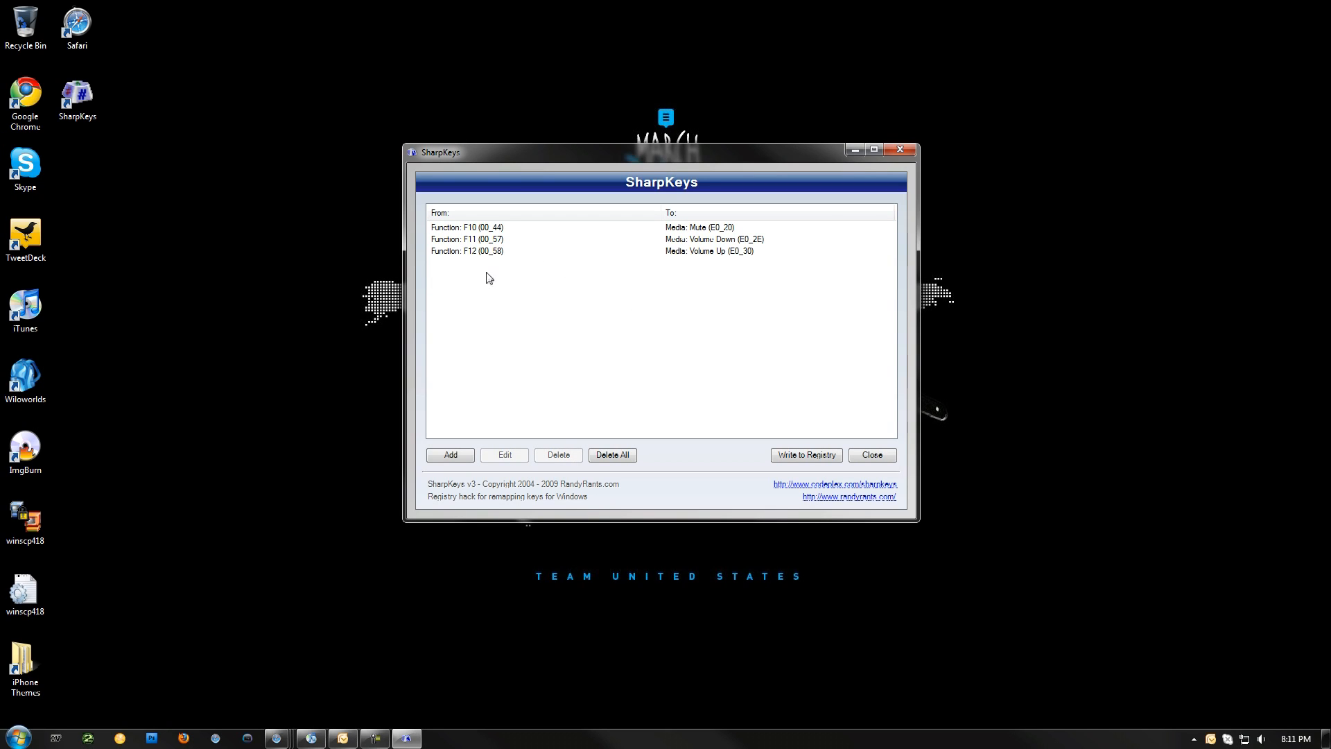
mouse_move(559, 310)
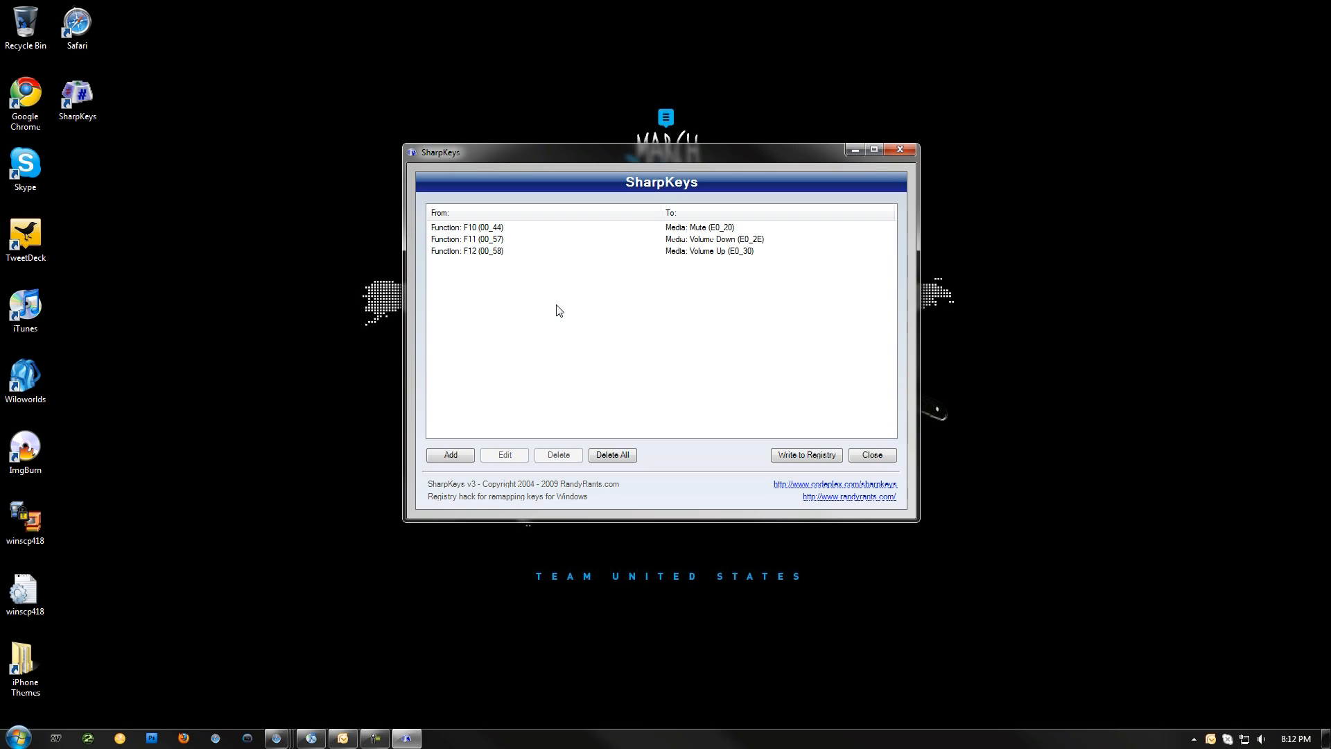
mouse_move(510, 275)
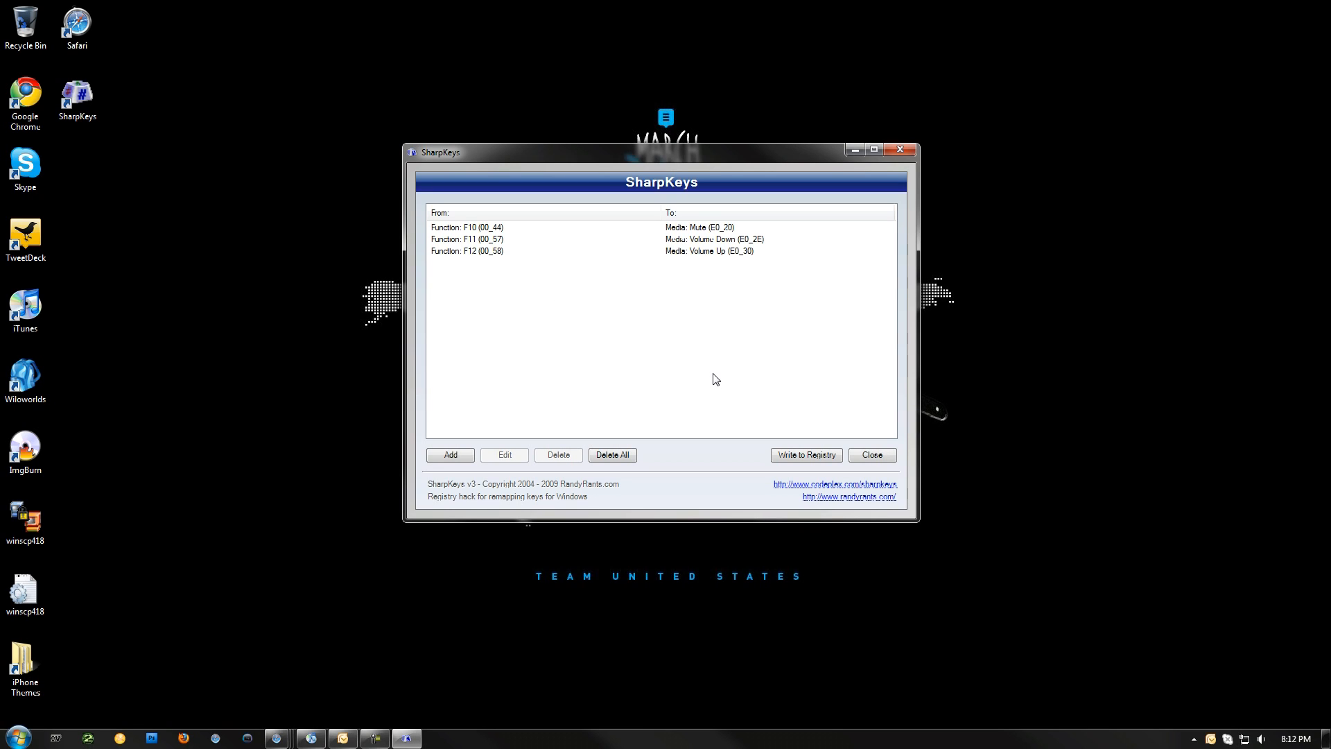
mouse_move(684, 242)
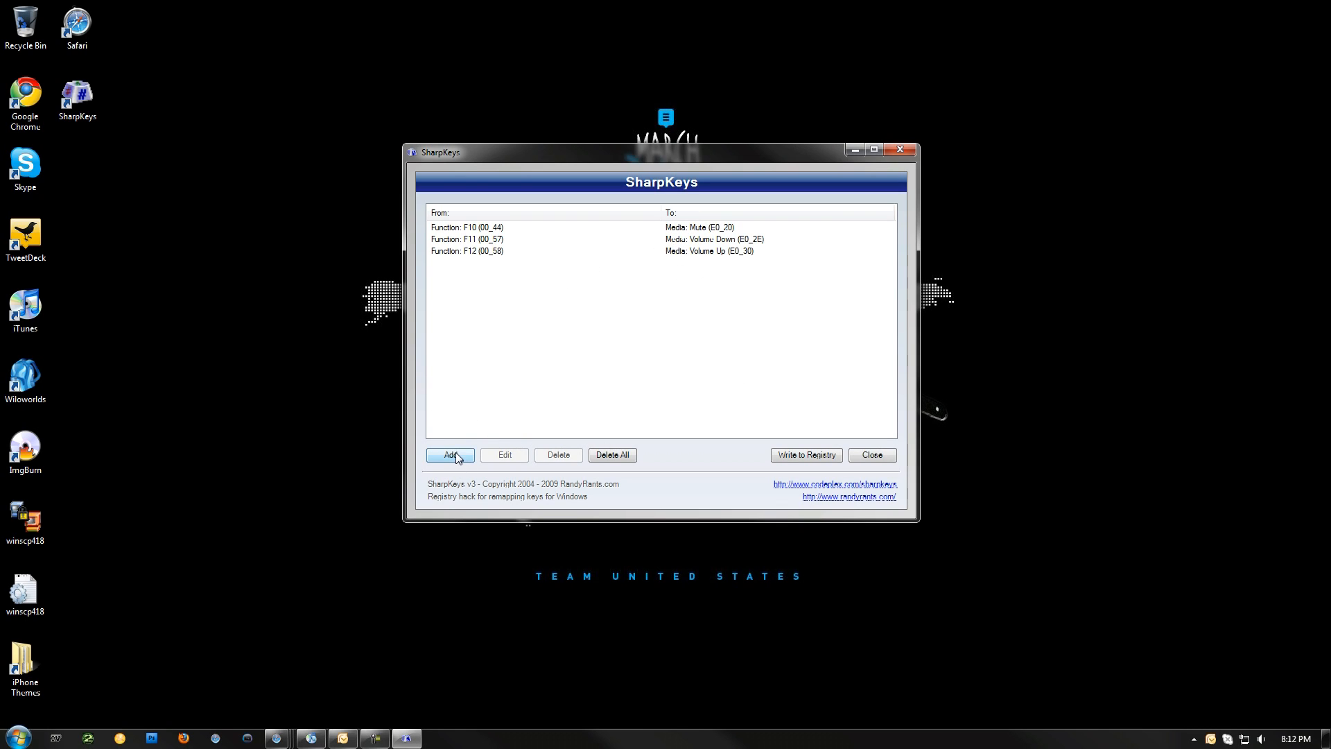
Add a mapping from Special: Delete (E0_53) to Key: J (00_24)
left_click(450, 454)
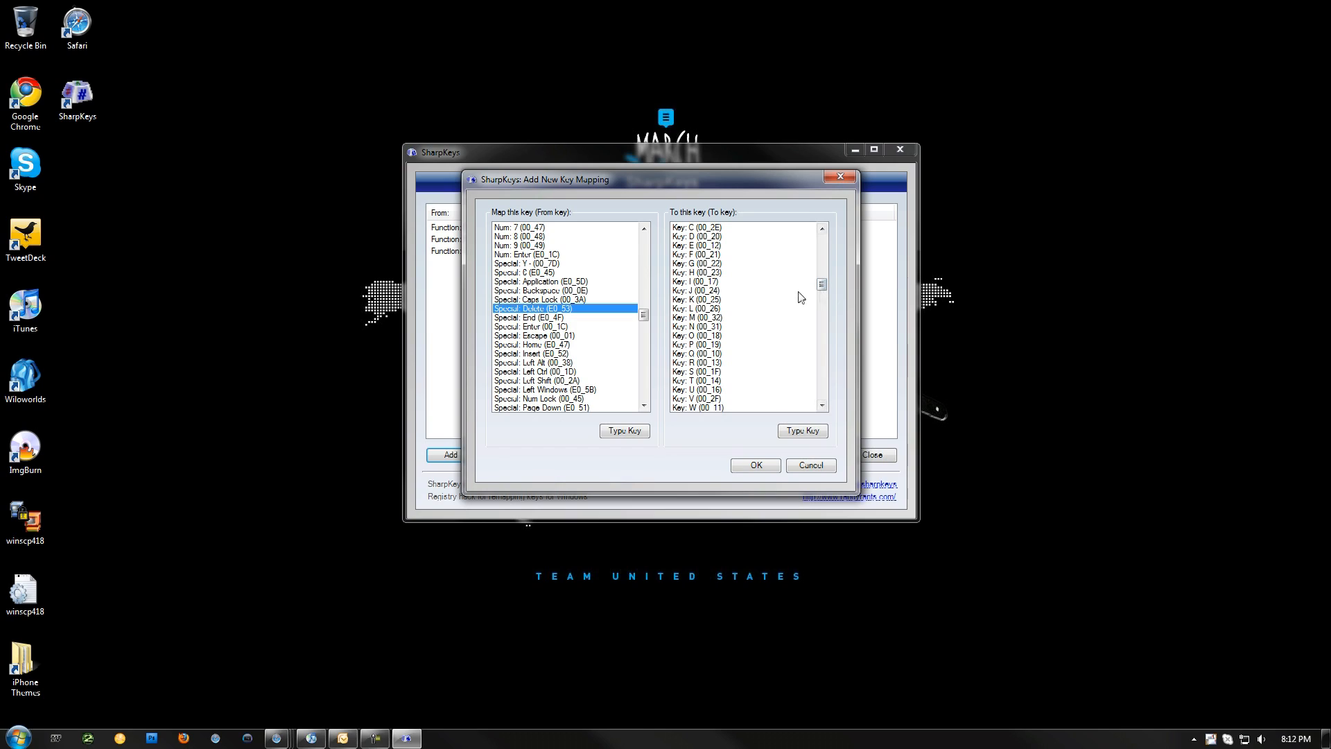
left_click(696, 290)
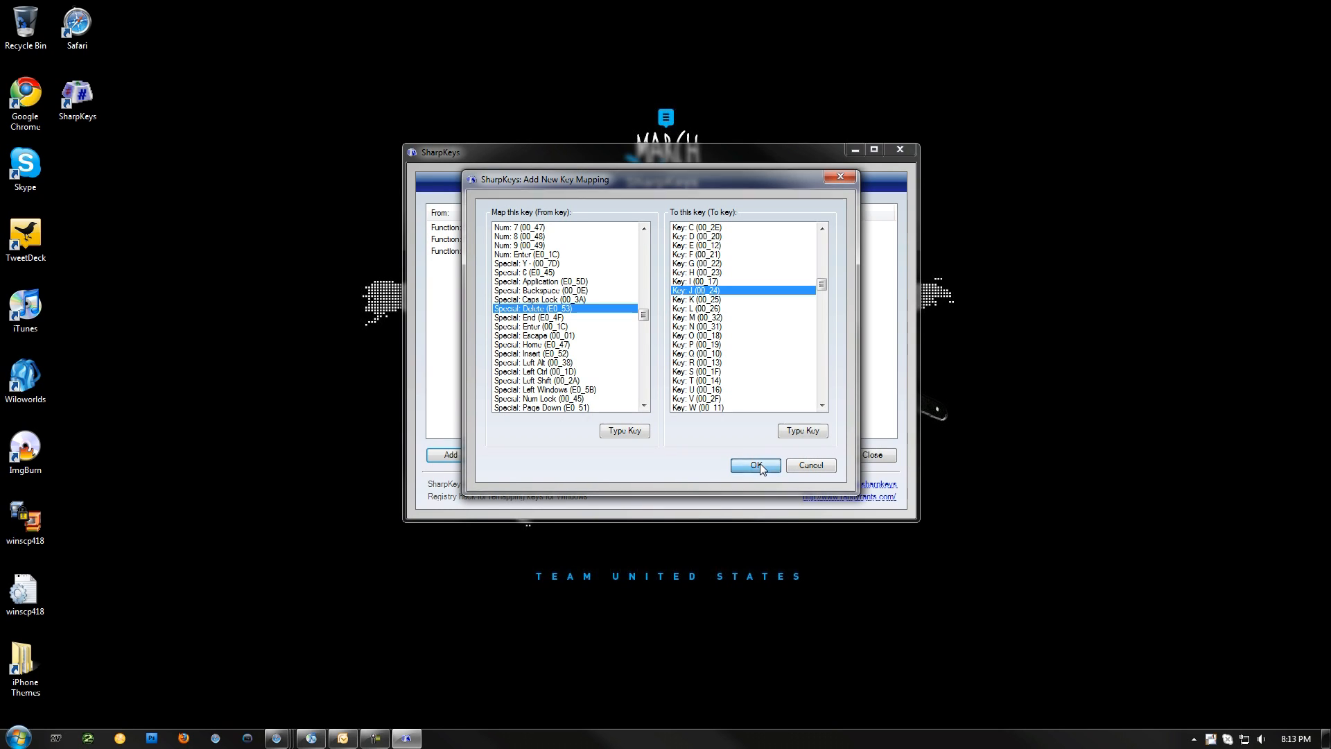
left_click(754, 465)
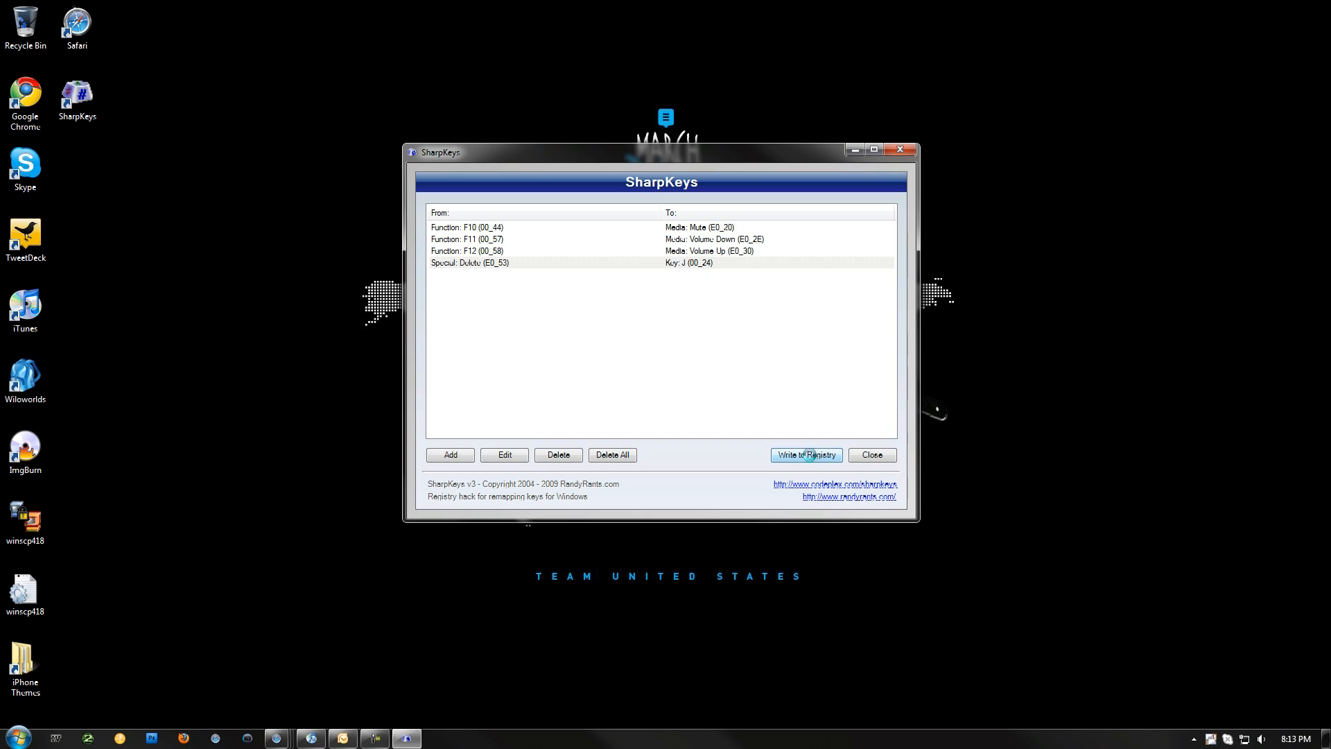
Write all four mappings, including Delete to J, to the registry and dismiss the confirmation
left_click(804, 454)
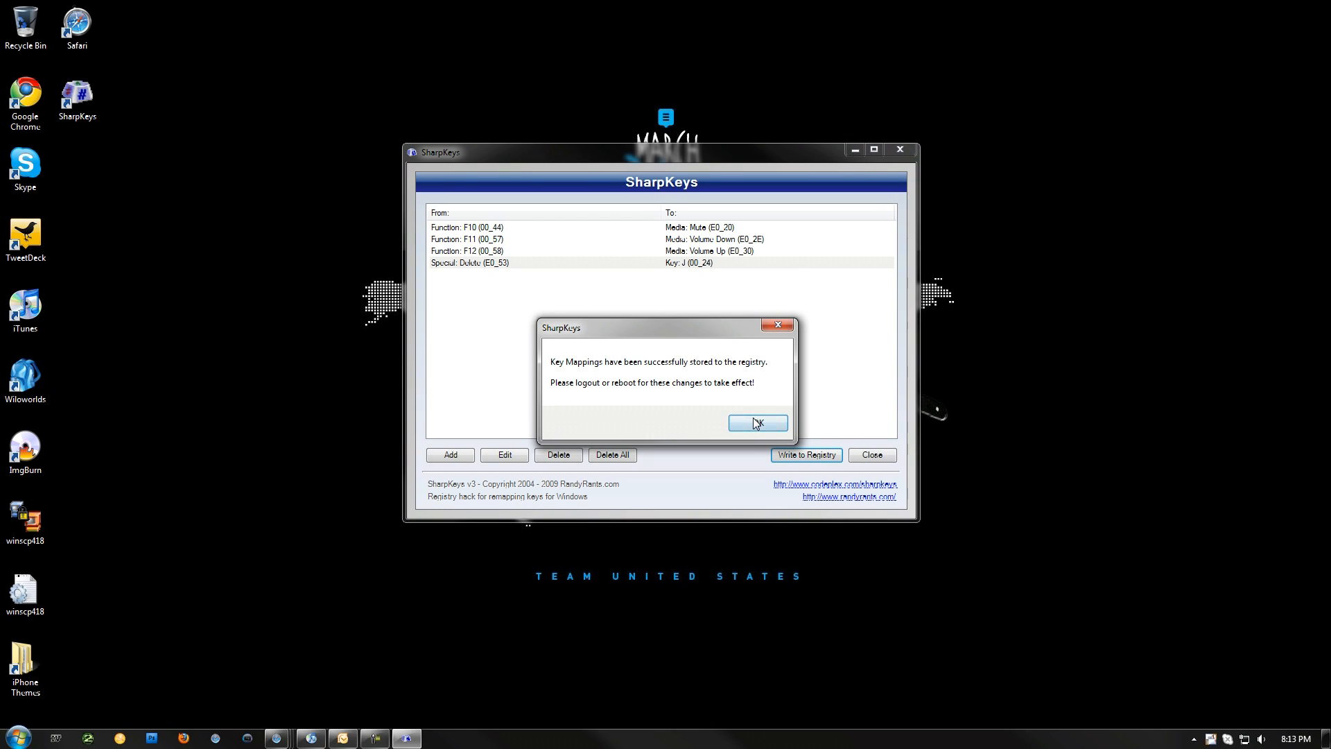
left_click(757, 423)
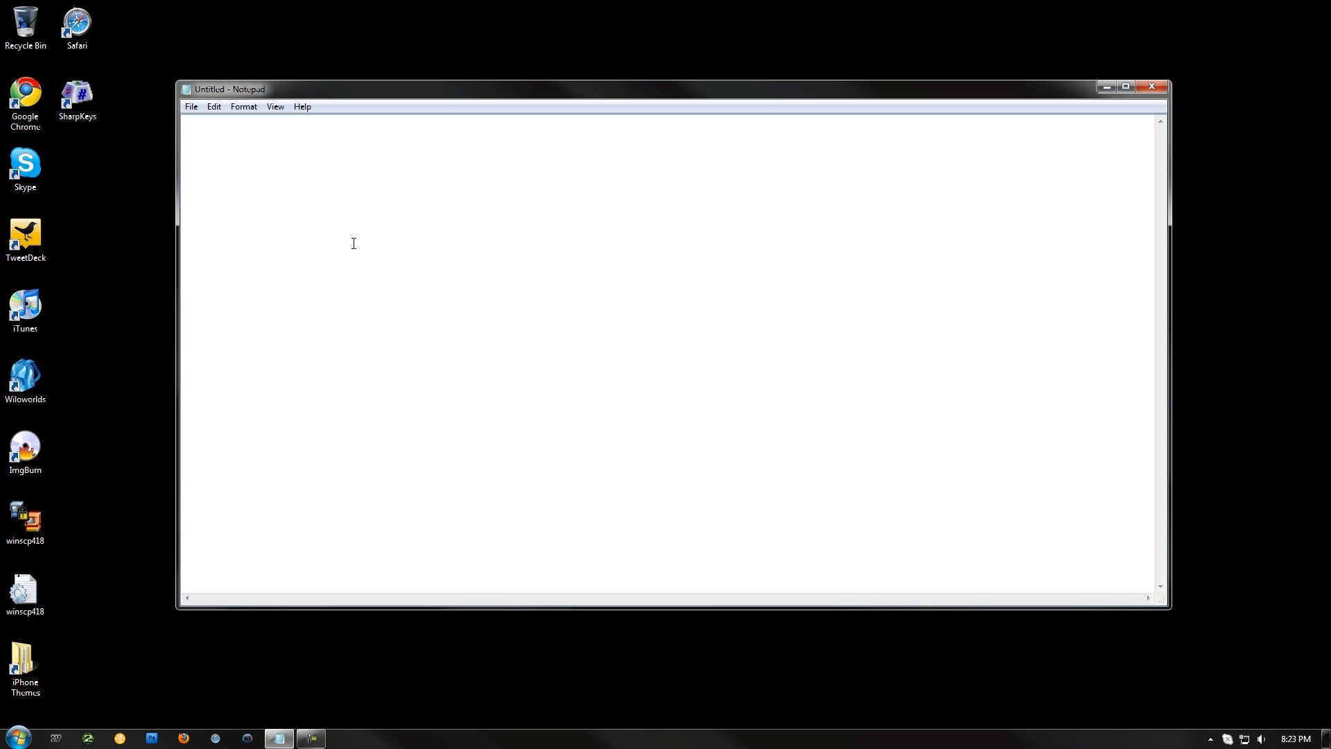
Press Delete in Notepad to produce j's, clear the text, and close Notepad
type("jj")
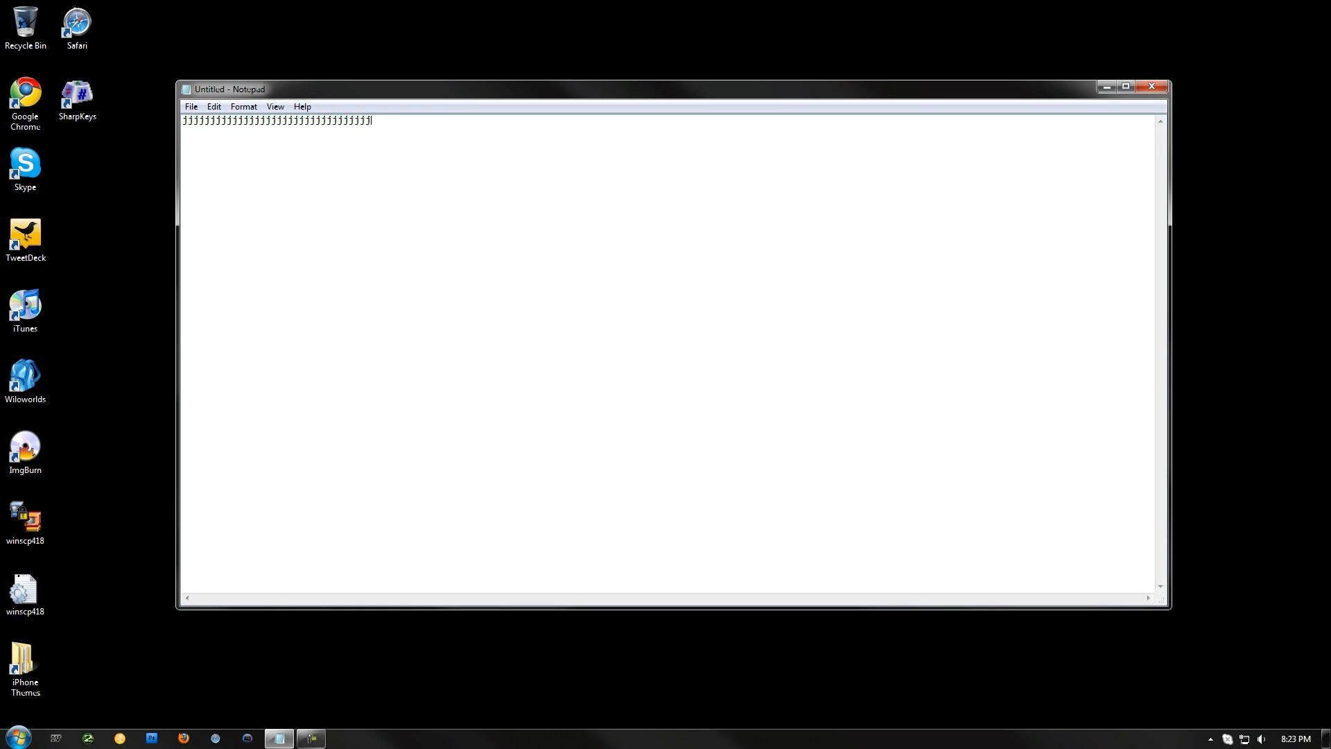
key("ctrl+a")
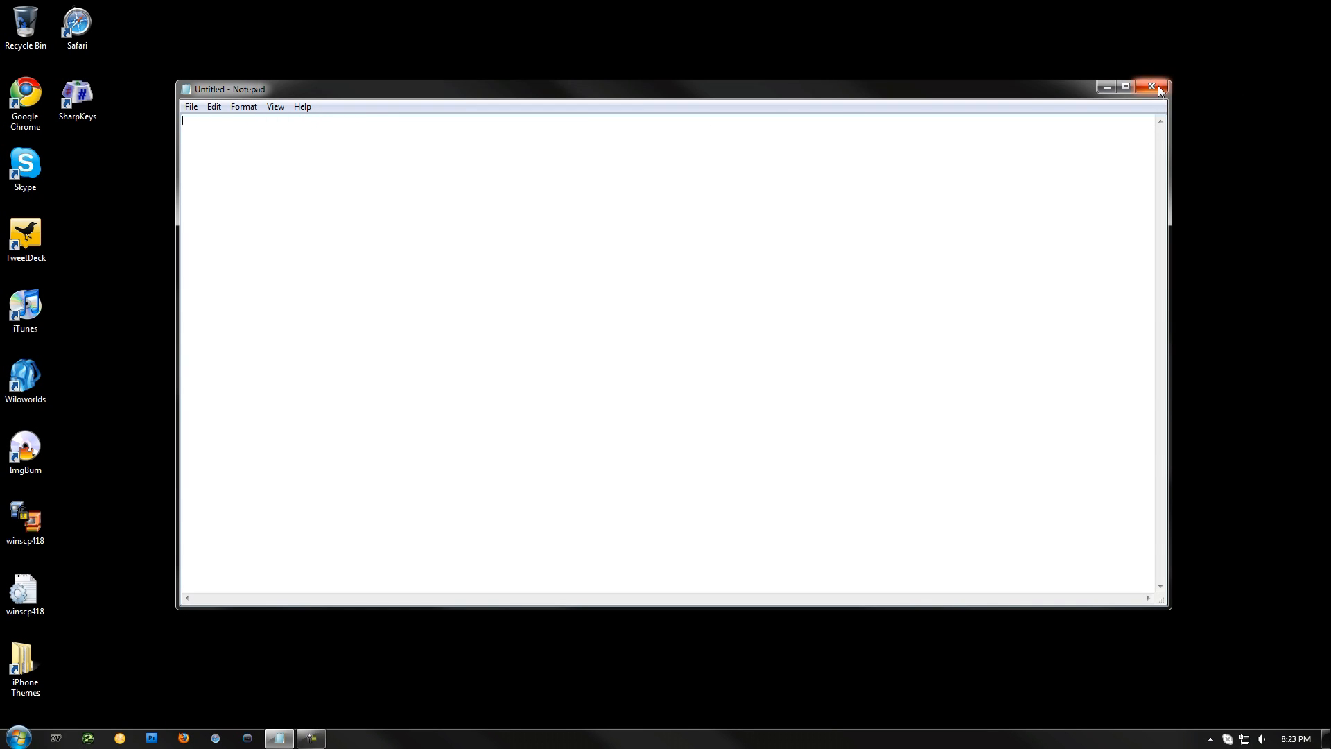
left_click(1153, 88)
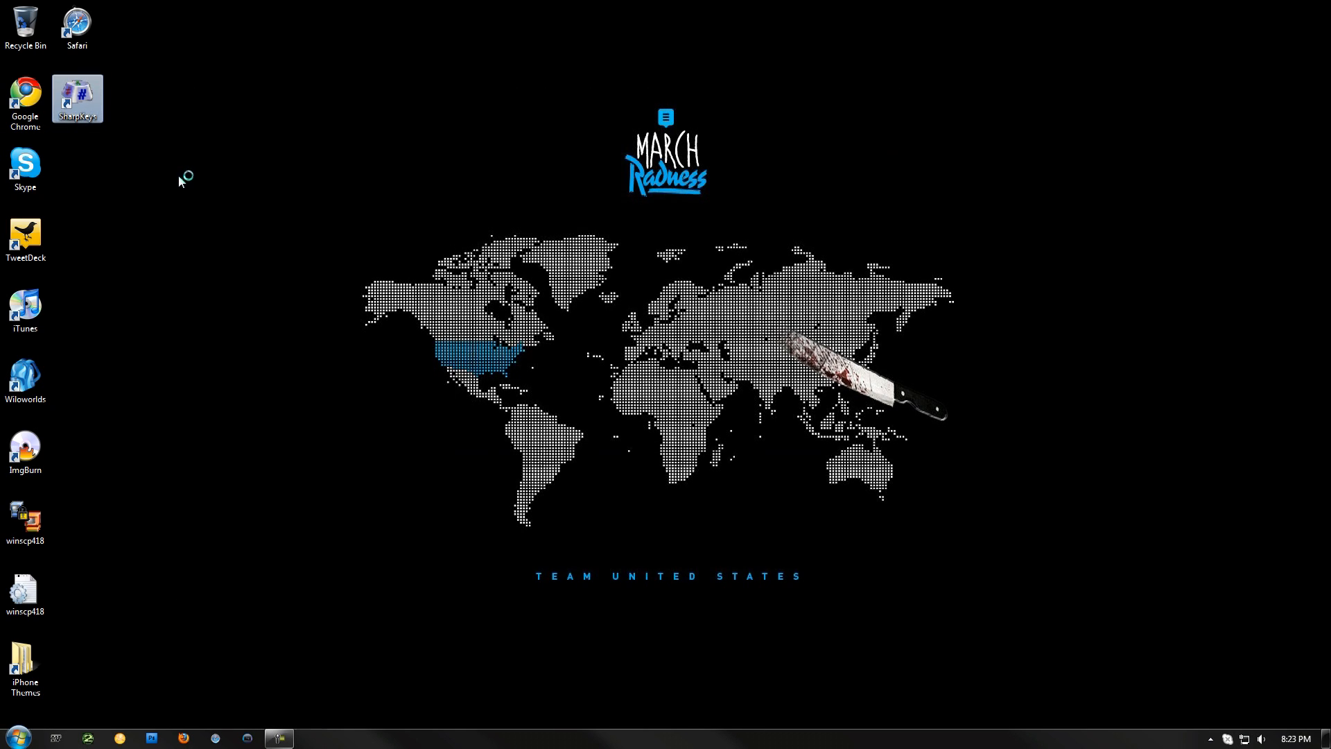
Relaunch SharpKeys and delete the Delete to J mapping
double_click(77, 98)
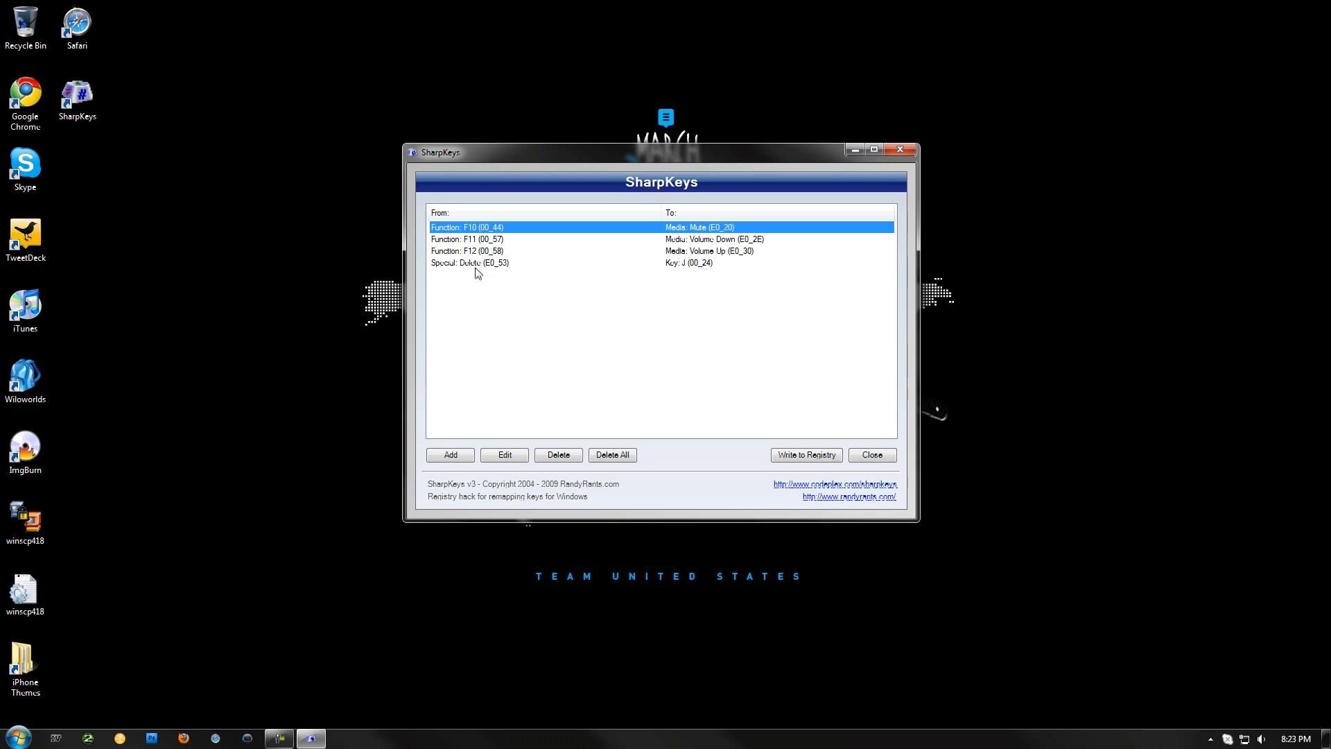
left_click(470, 262)
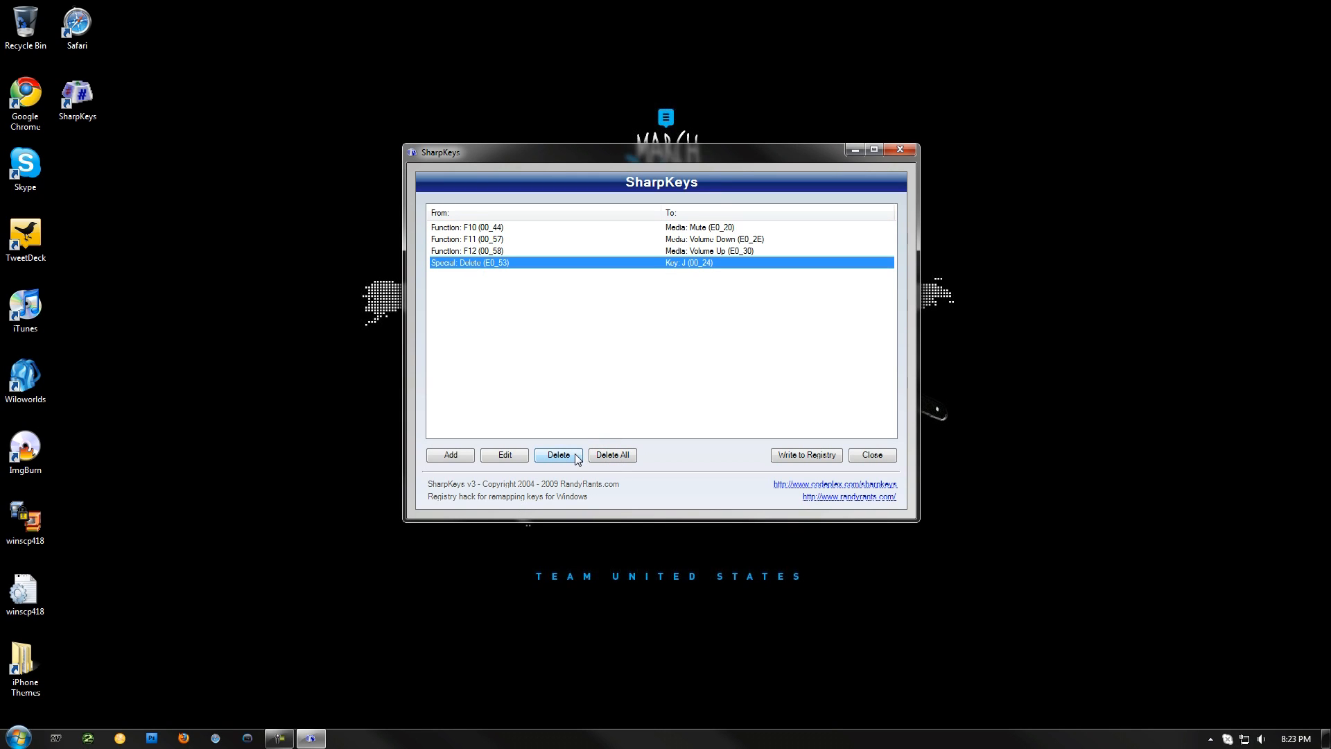
left_click(557, 454)
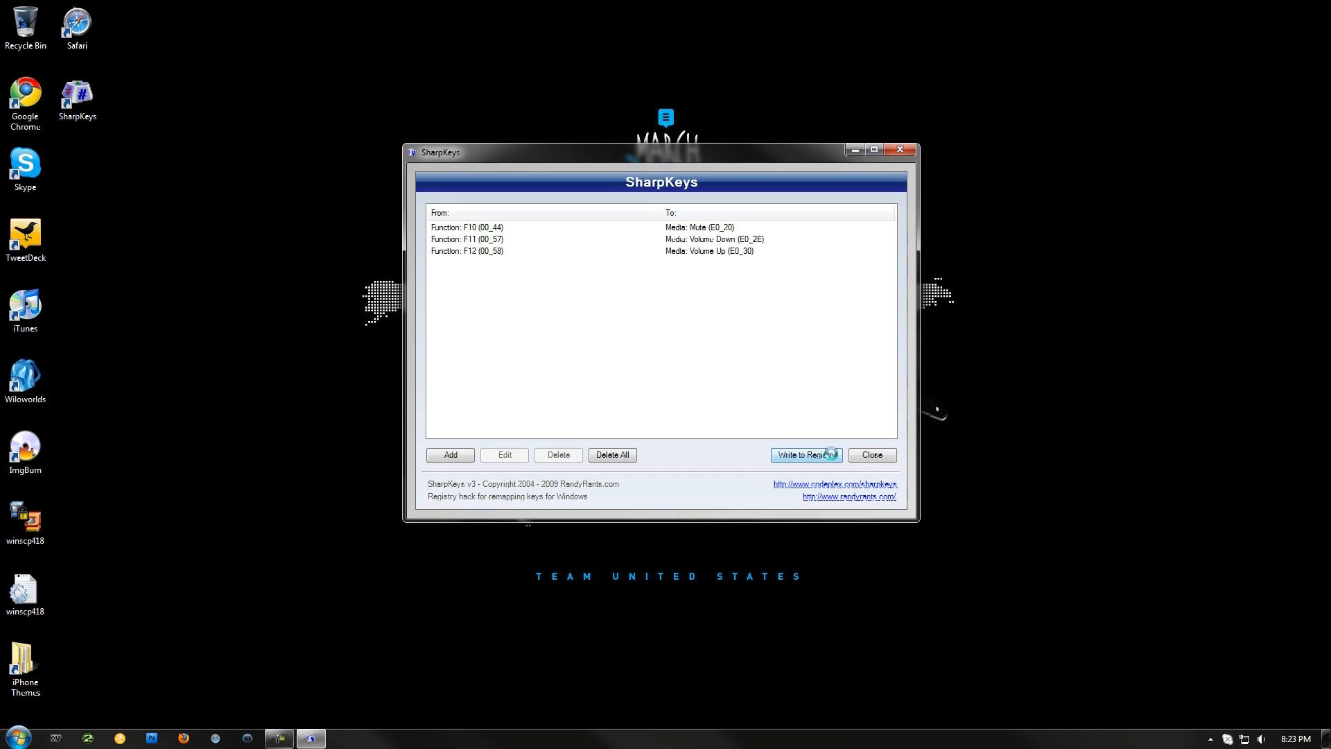
Write the remaining F10–F12 mappings to the registry and close SharpKeys
left_click(805, 455)
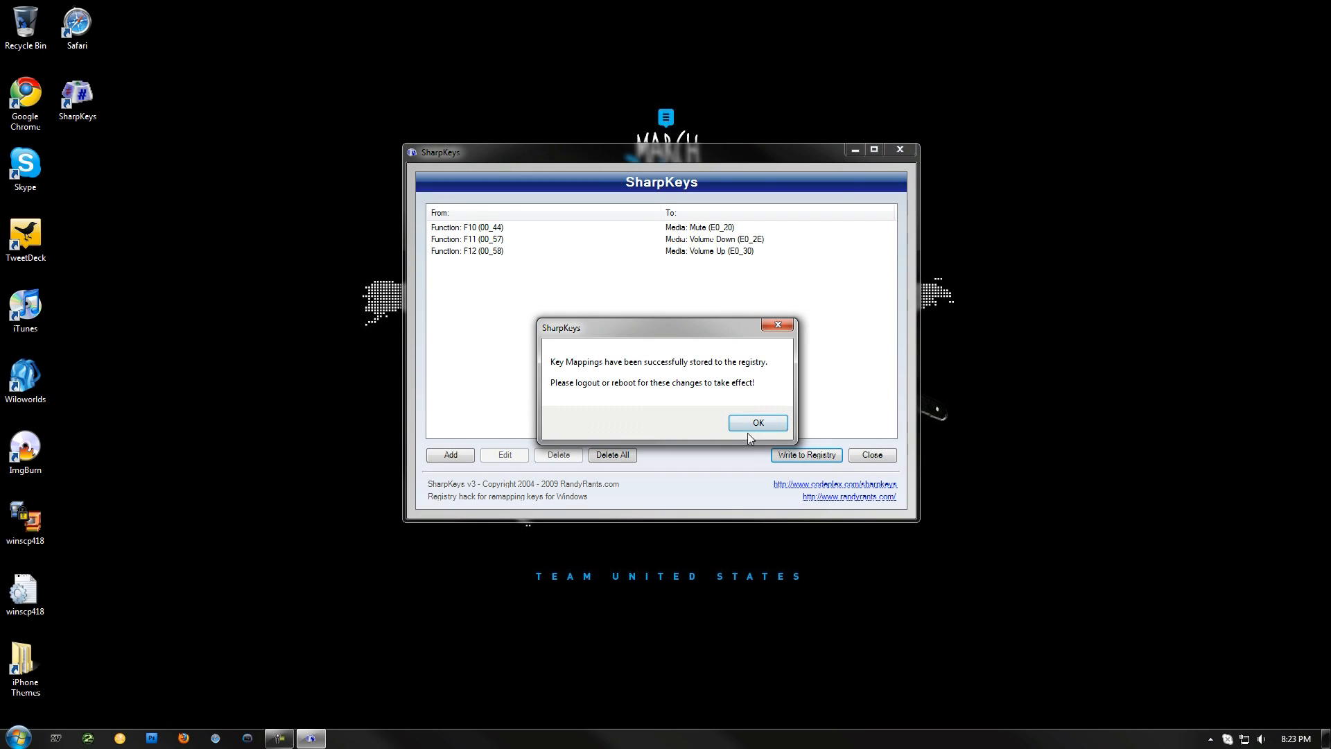
left_click(756, 423)
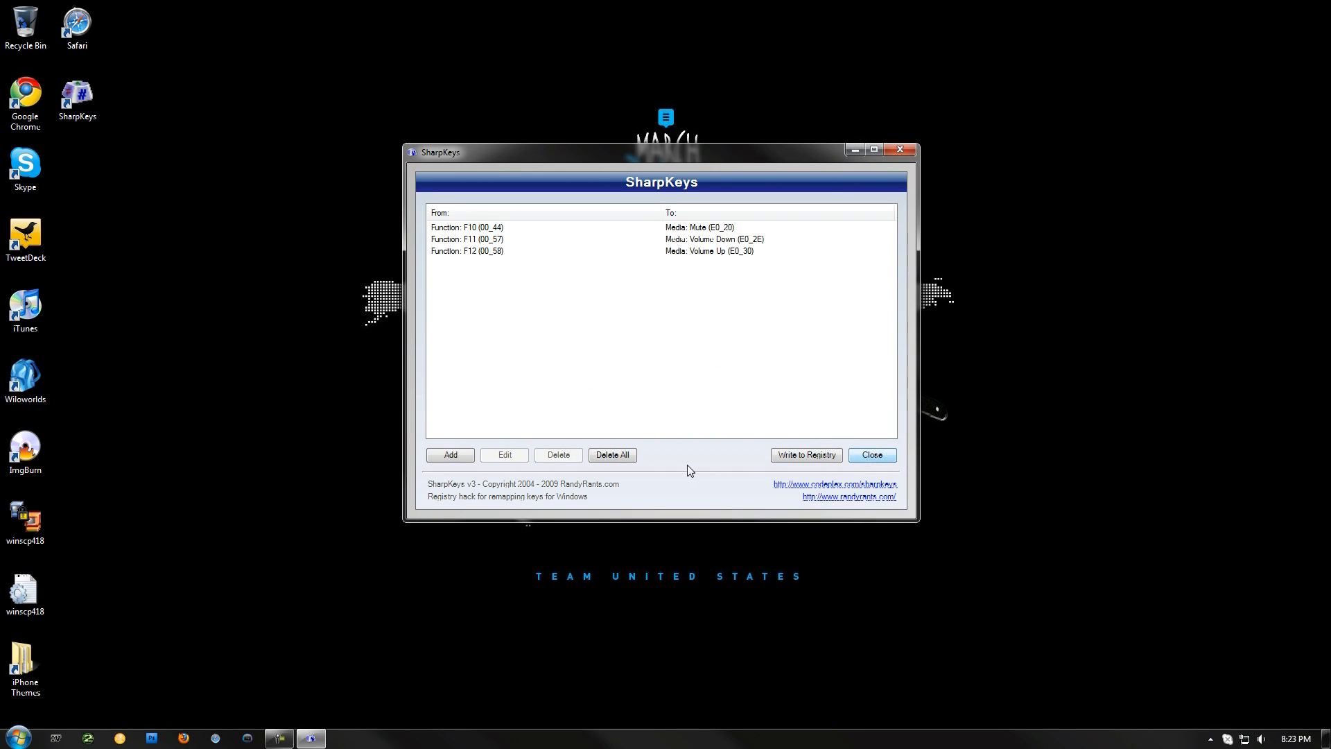
left_click(871, 454)
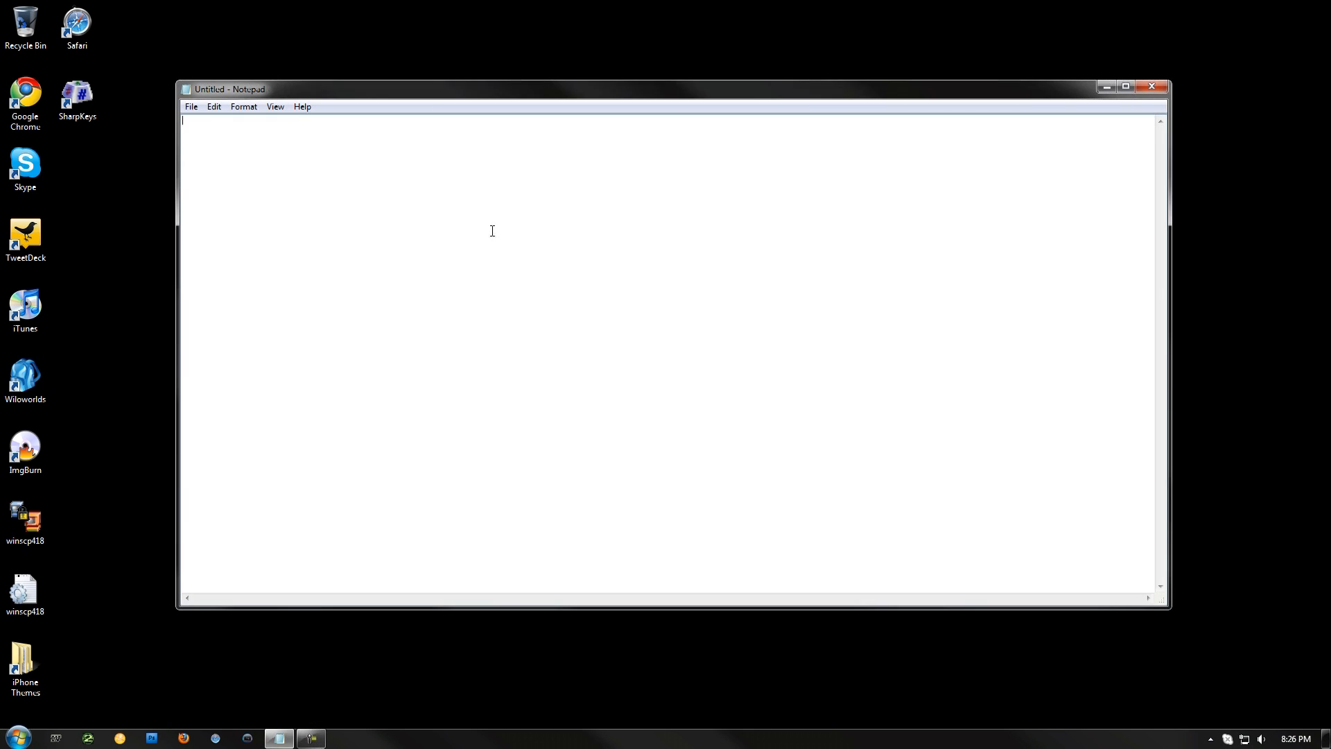
Type test letters in Notepad, select them all, and erase them with Delete
type("iugig")
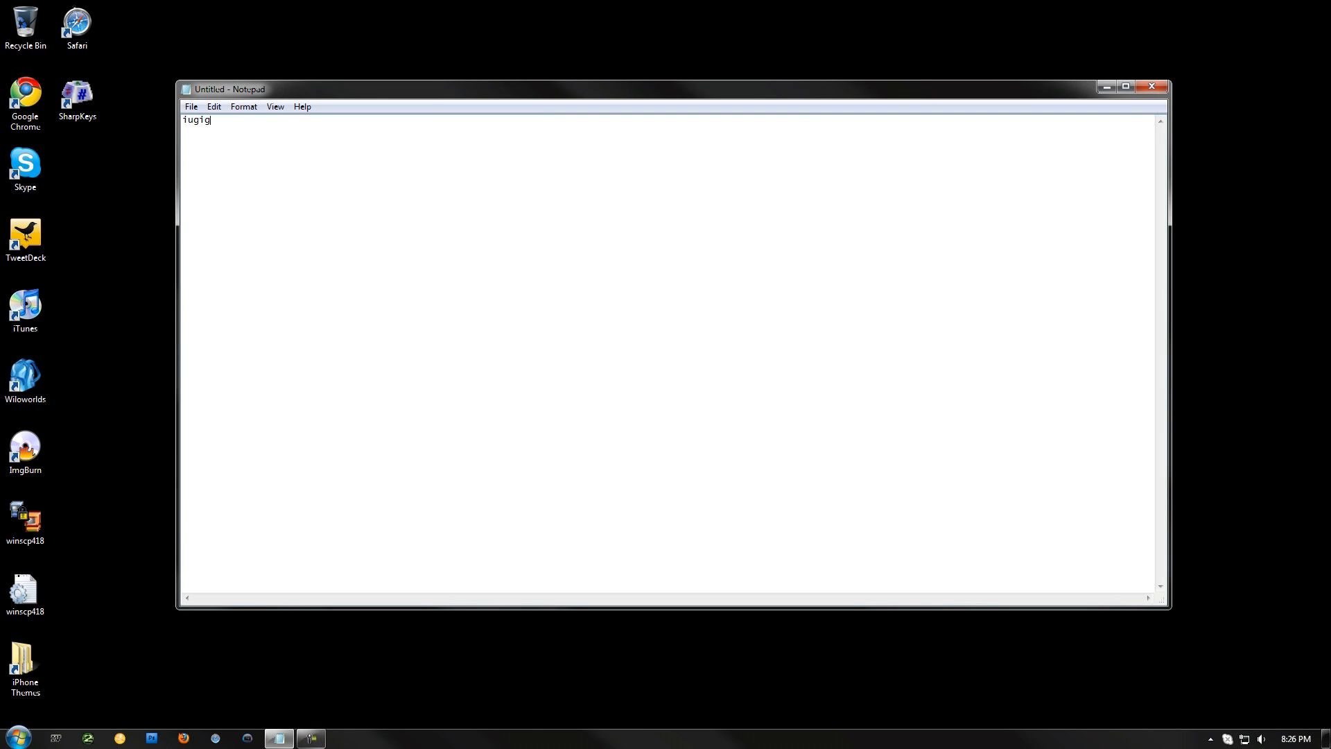
key("ctrl+a")
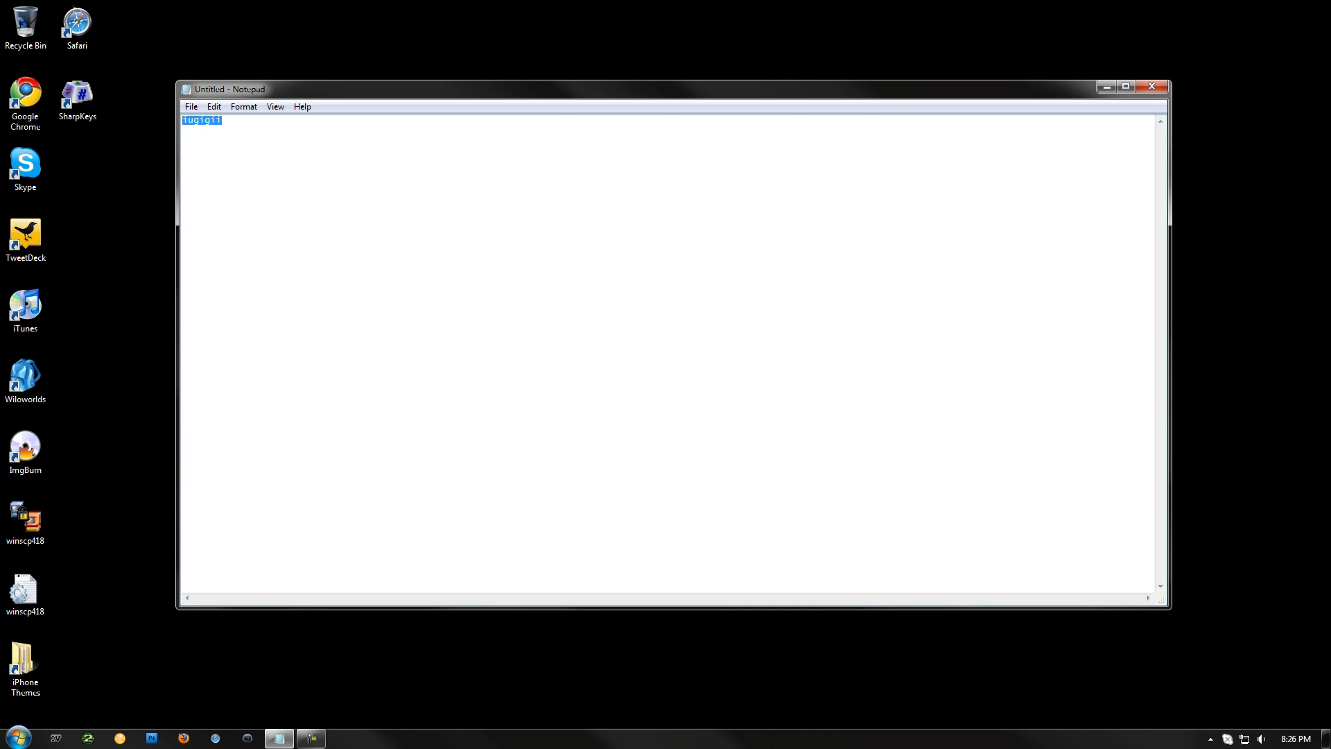
key("Delete")
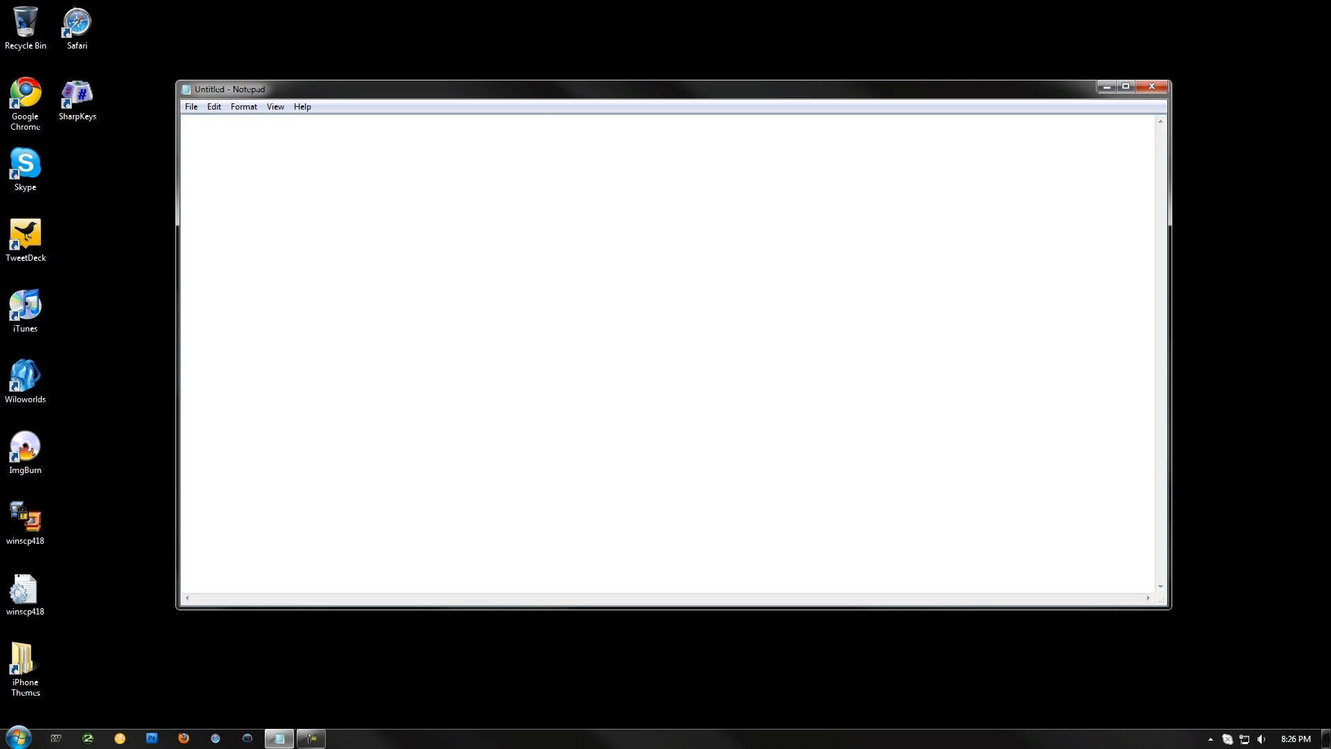
mouse_move(903, 15)
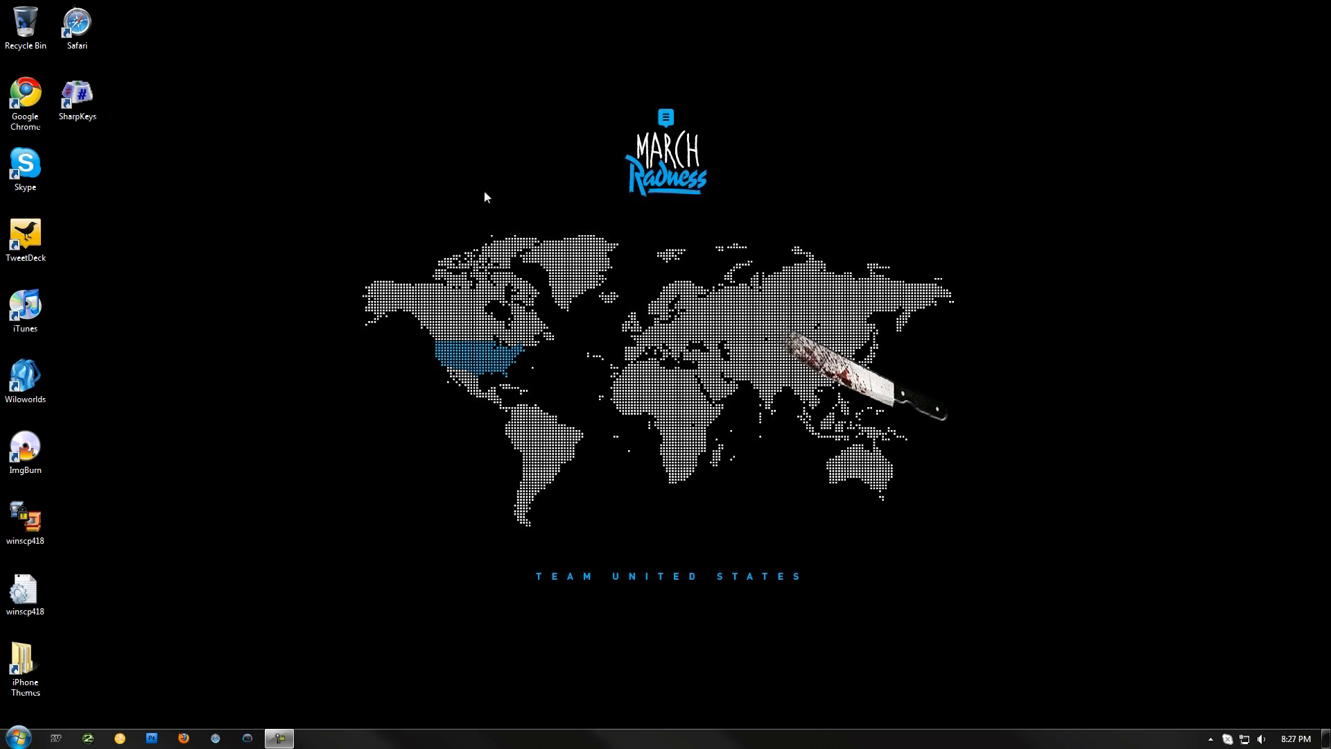
mouse_move(238, 181)
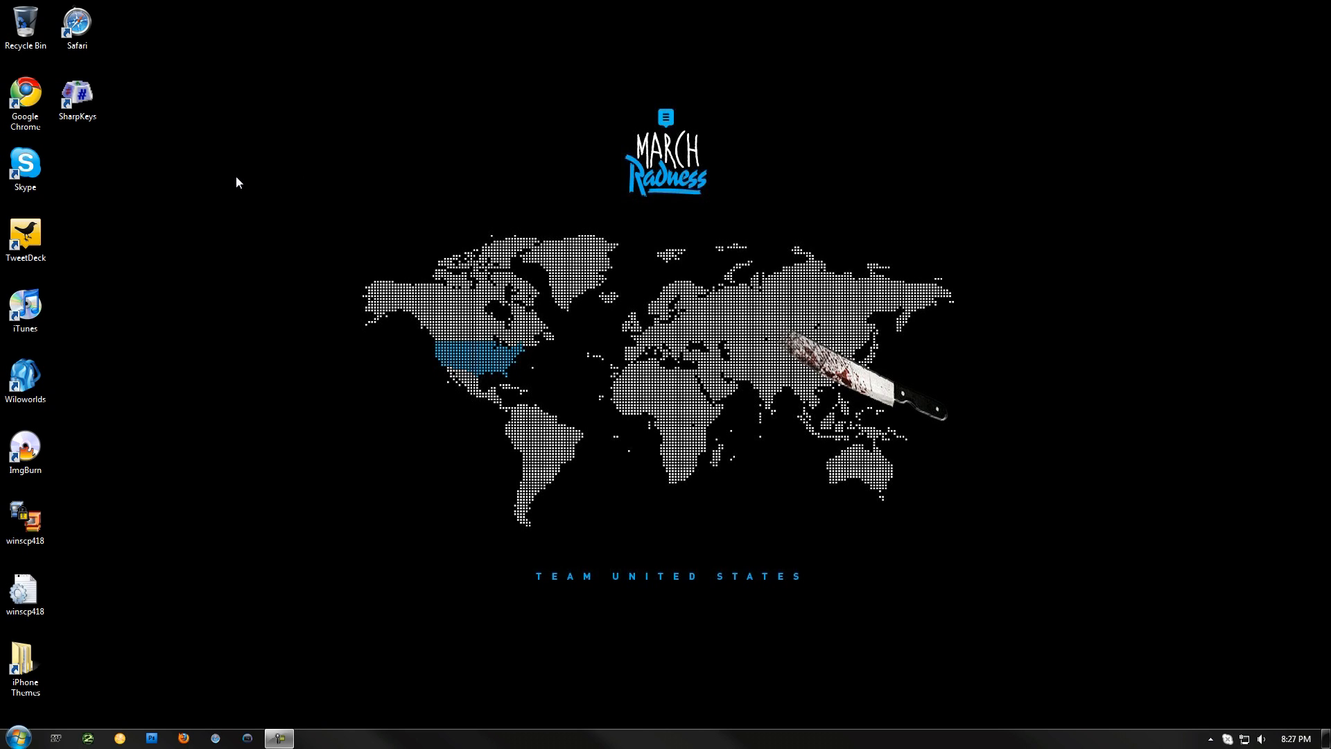
mouse_move(584, 230)
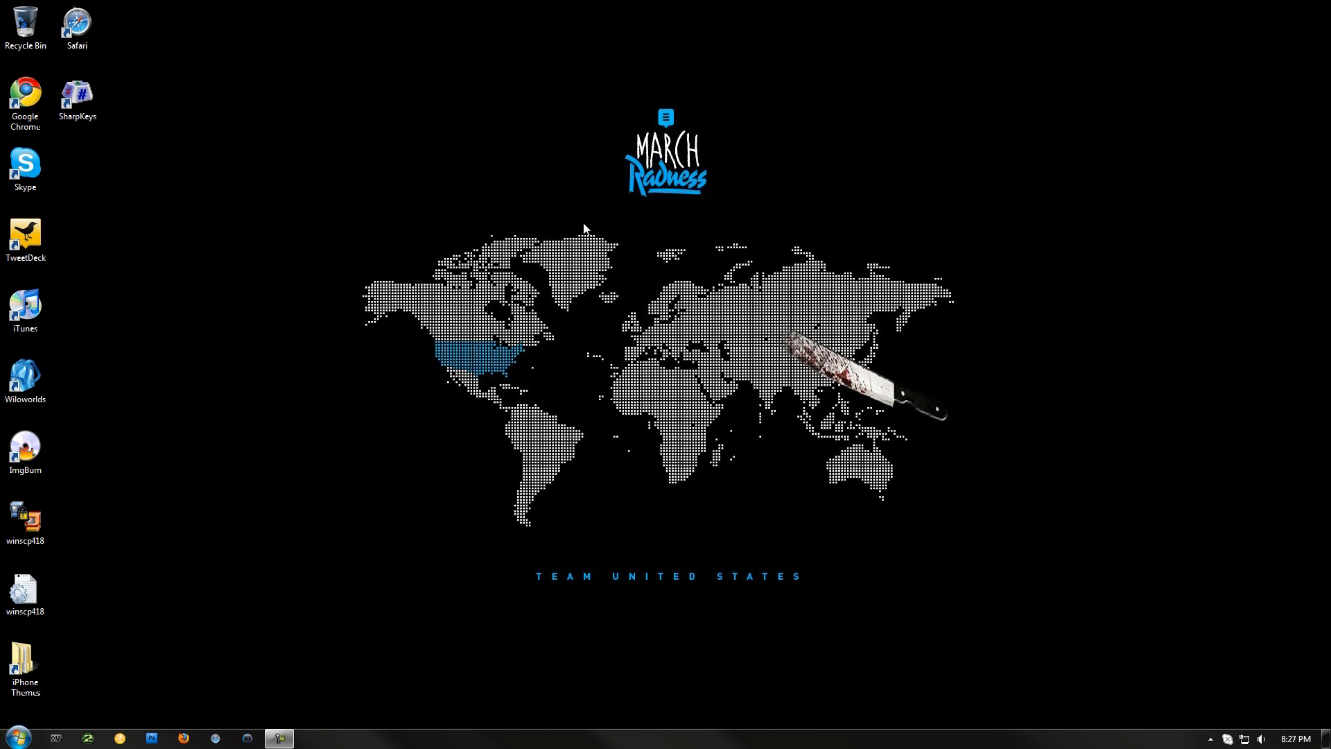